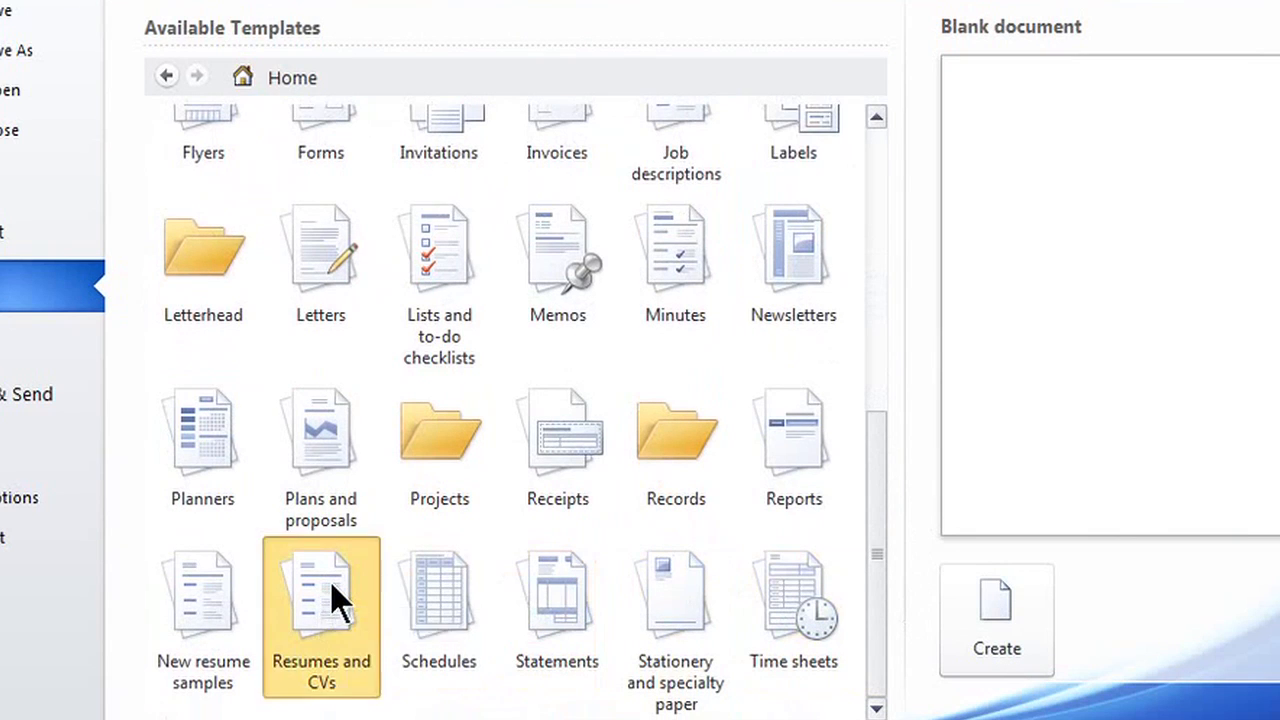
Leave the template gallery and return to the blank Document2 page
click(996, 620)
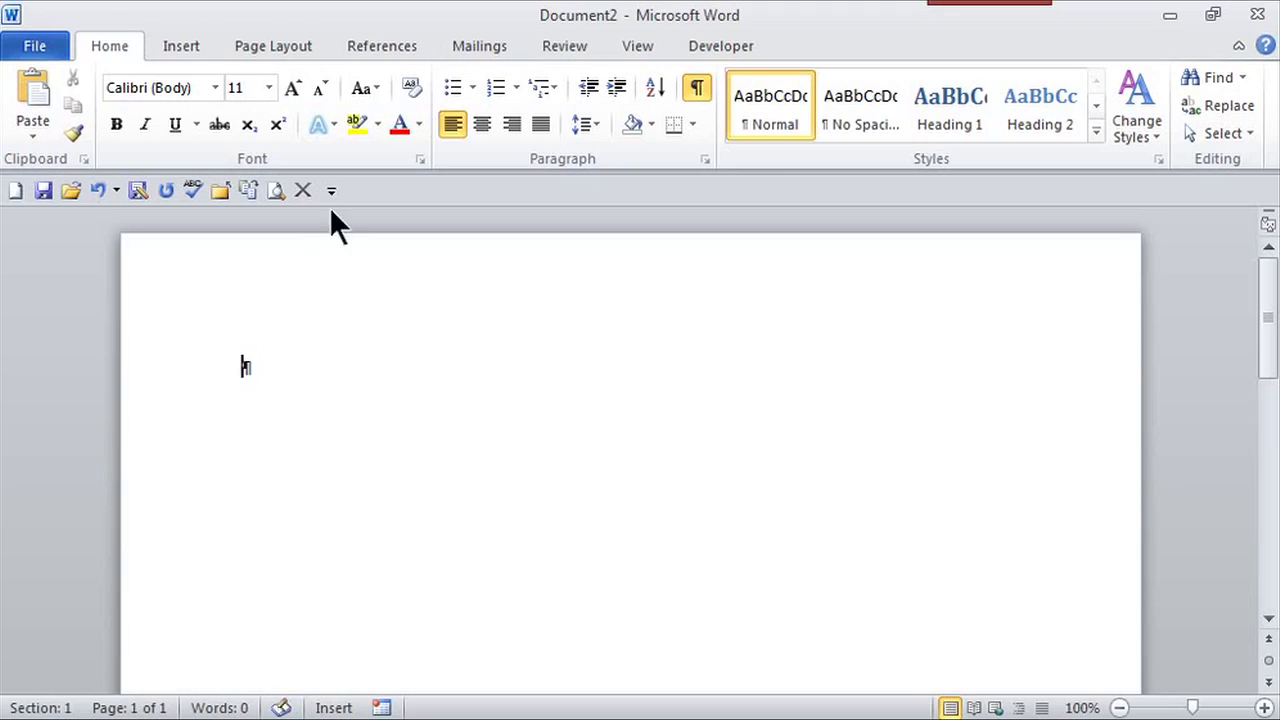
Show the New-document template gallery via File > New and scroll to Resumes and CVs
click(34, 46)
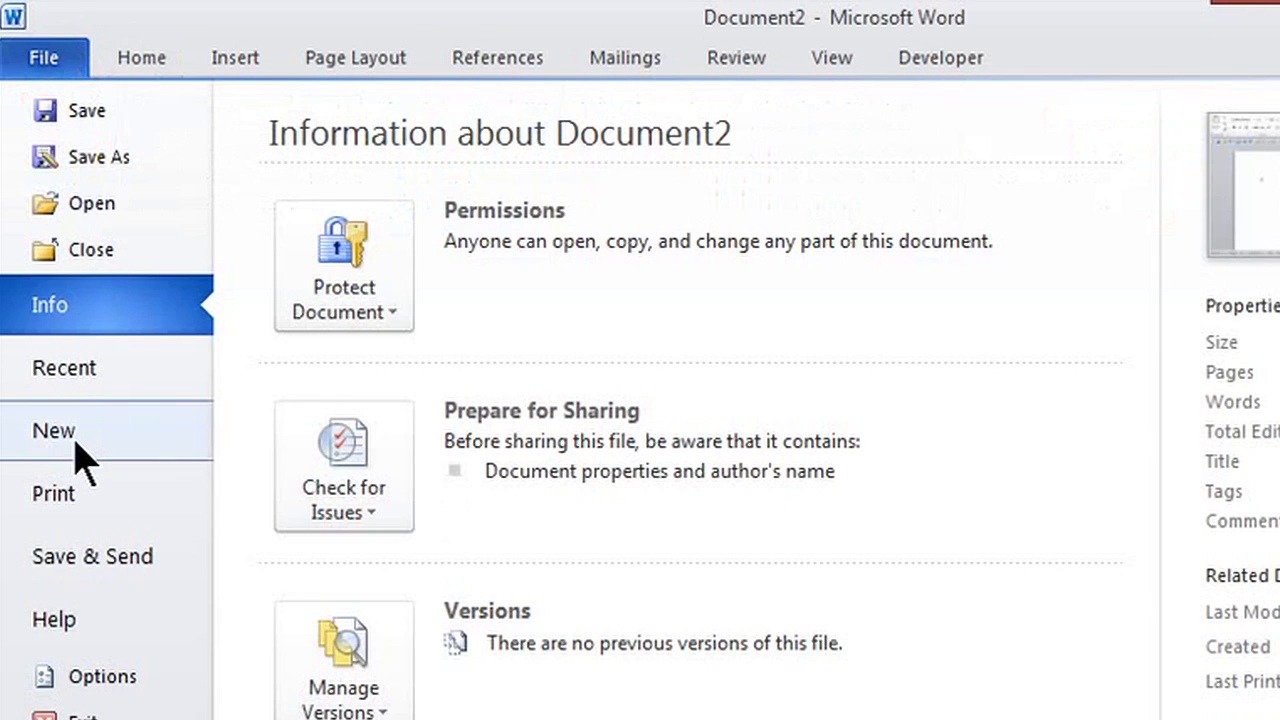
click(52, 430)
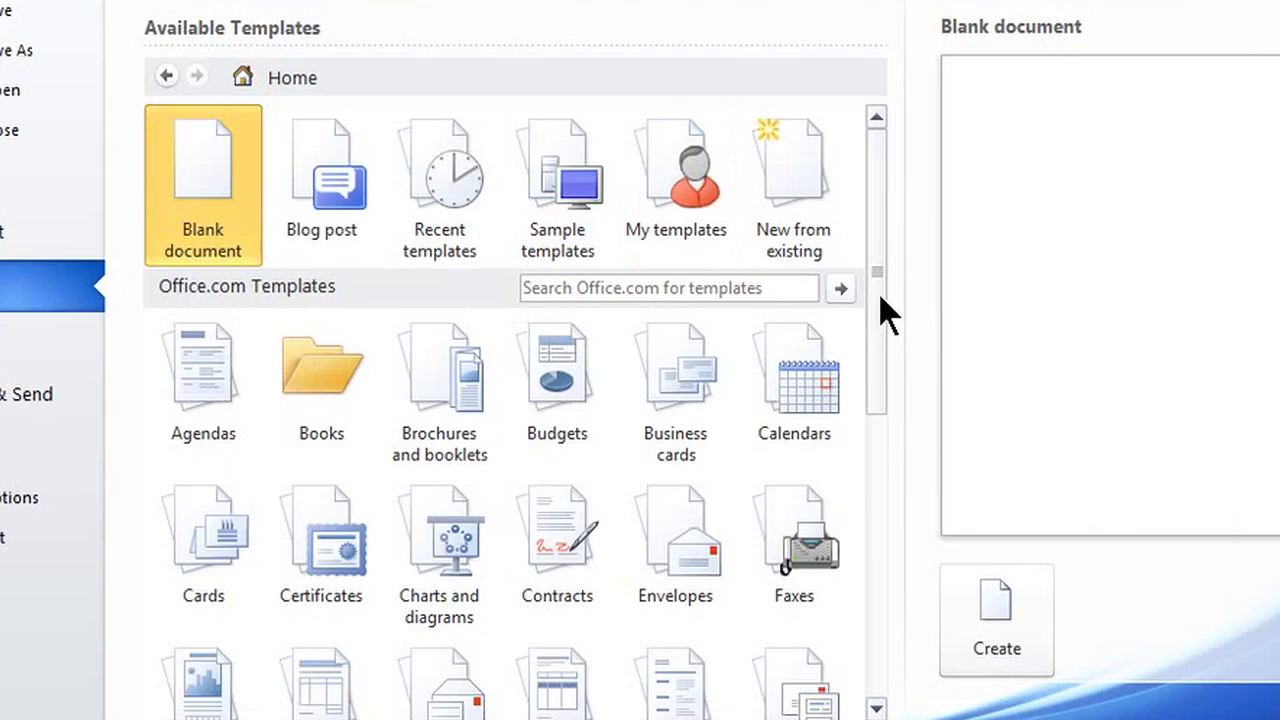
scroll(down, 3)
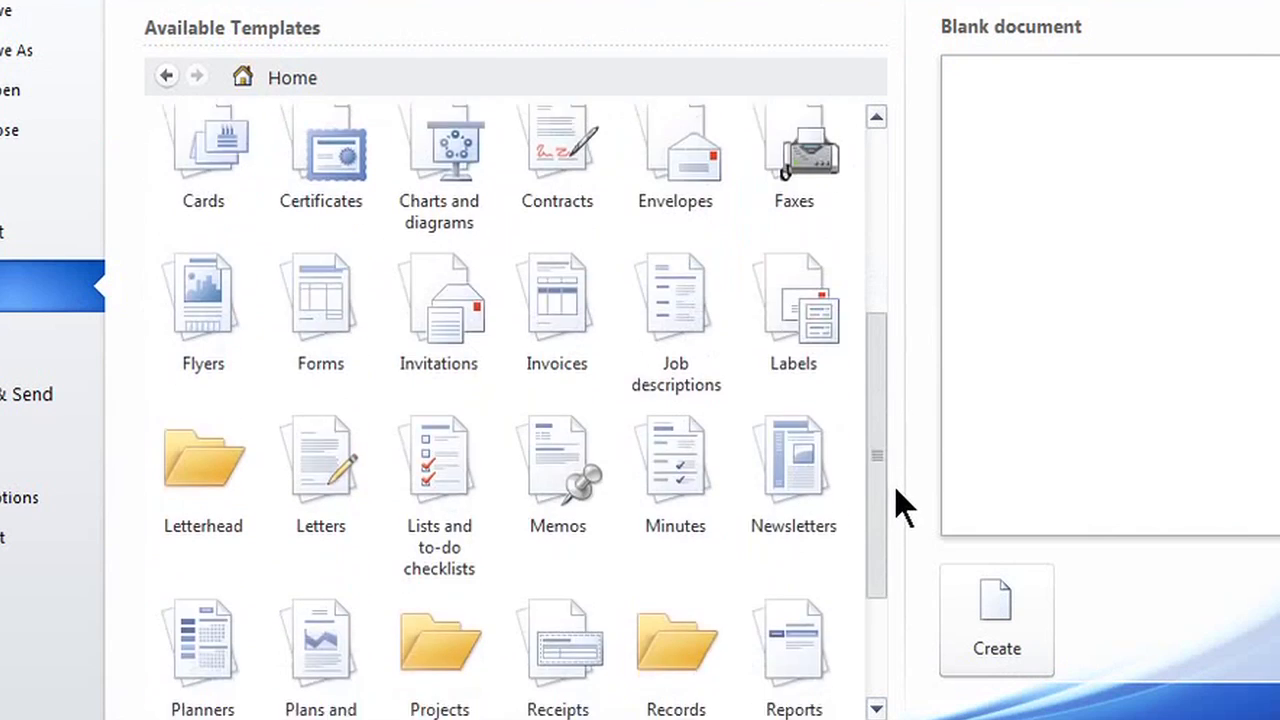
scroll(down, 3)
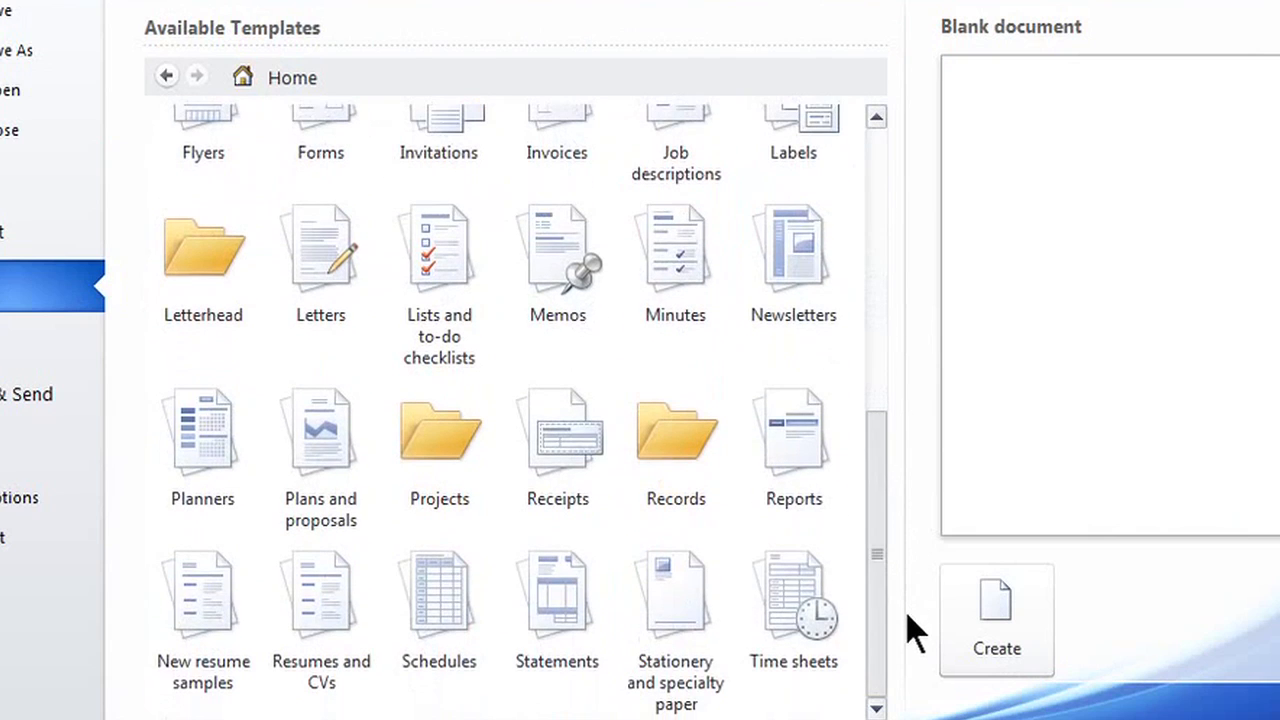
mouse_move(336, 600)
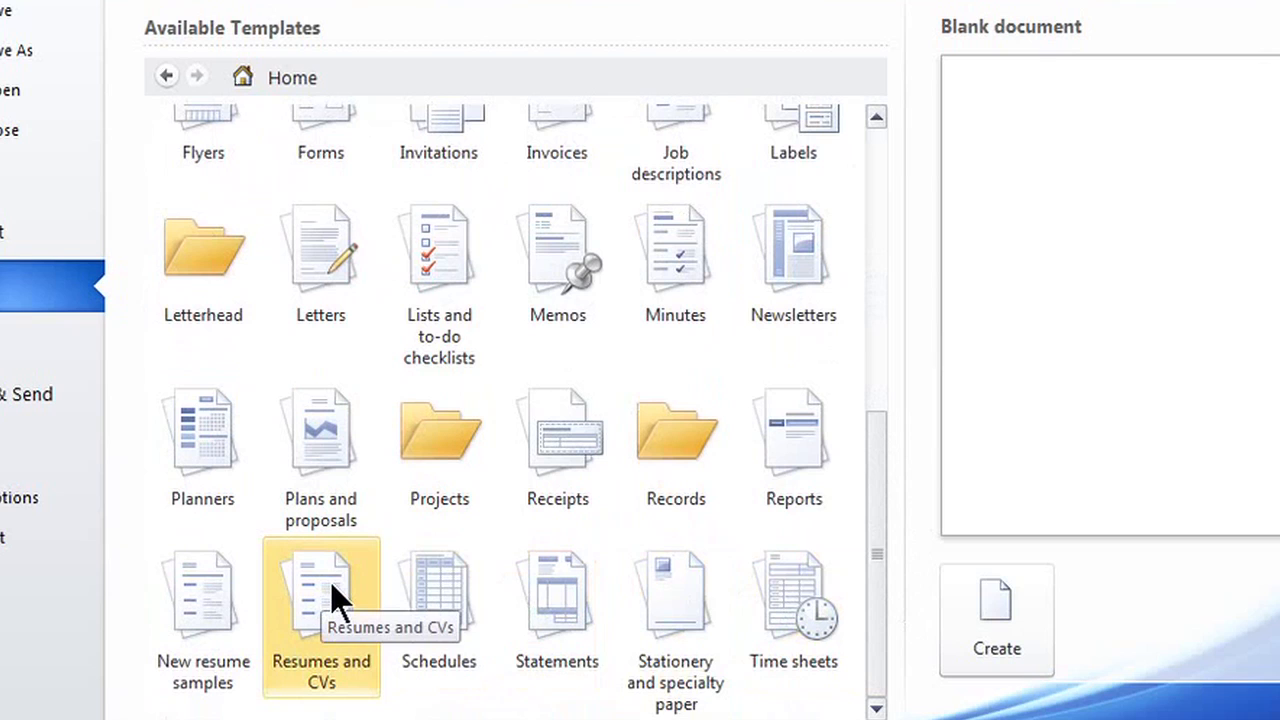
Enter the Resumes and CVs category, then the Basic resumes folder from Office.com
double_click(320, 596)
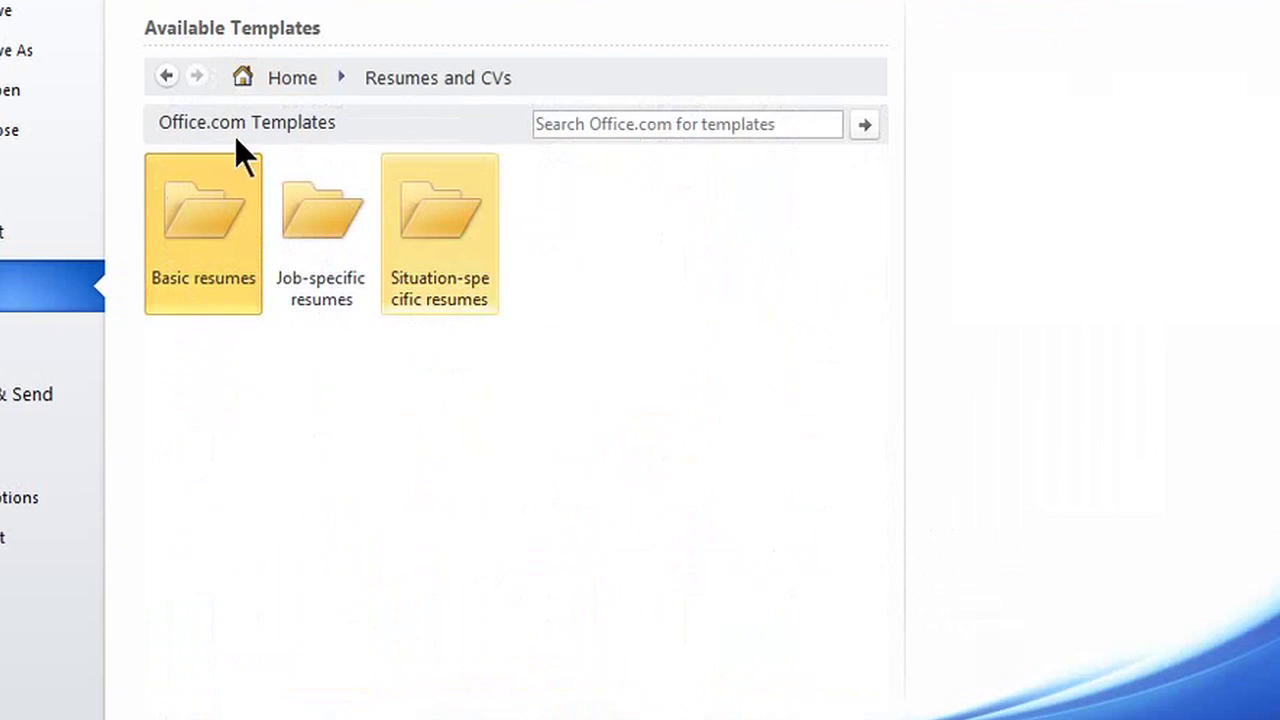
double_click(202, 210)
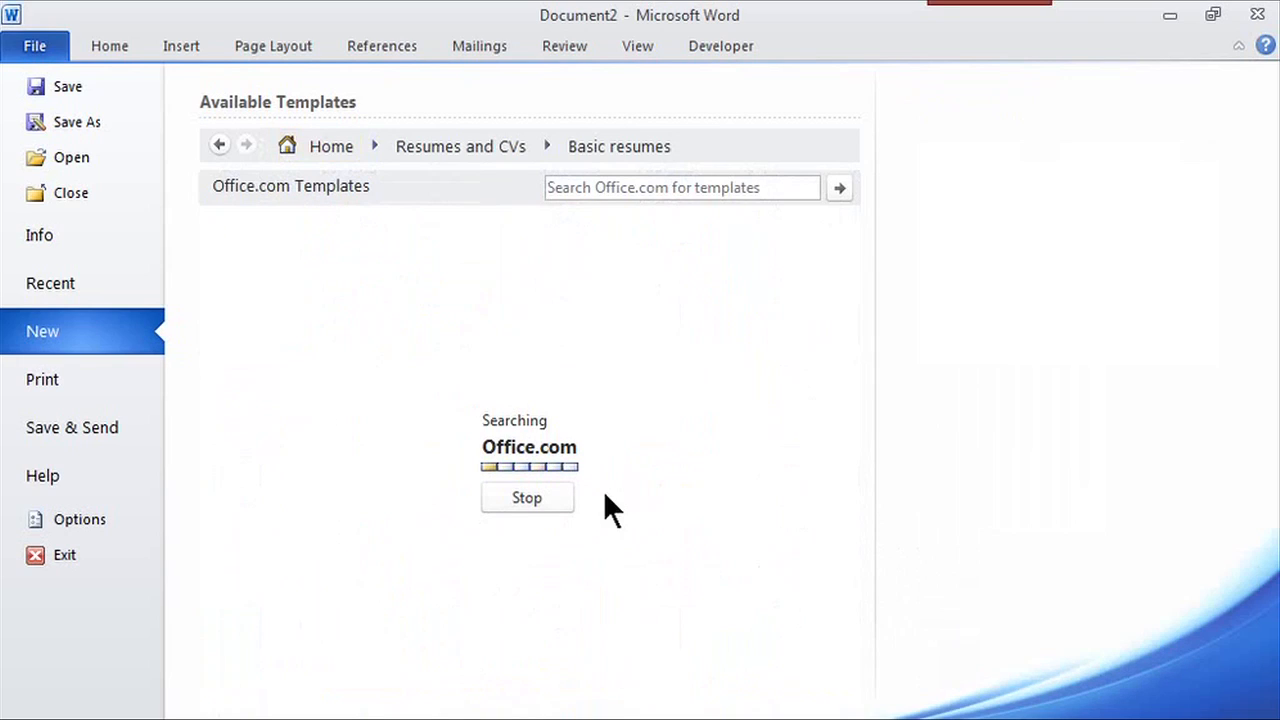
mouse_move(462, 350)
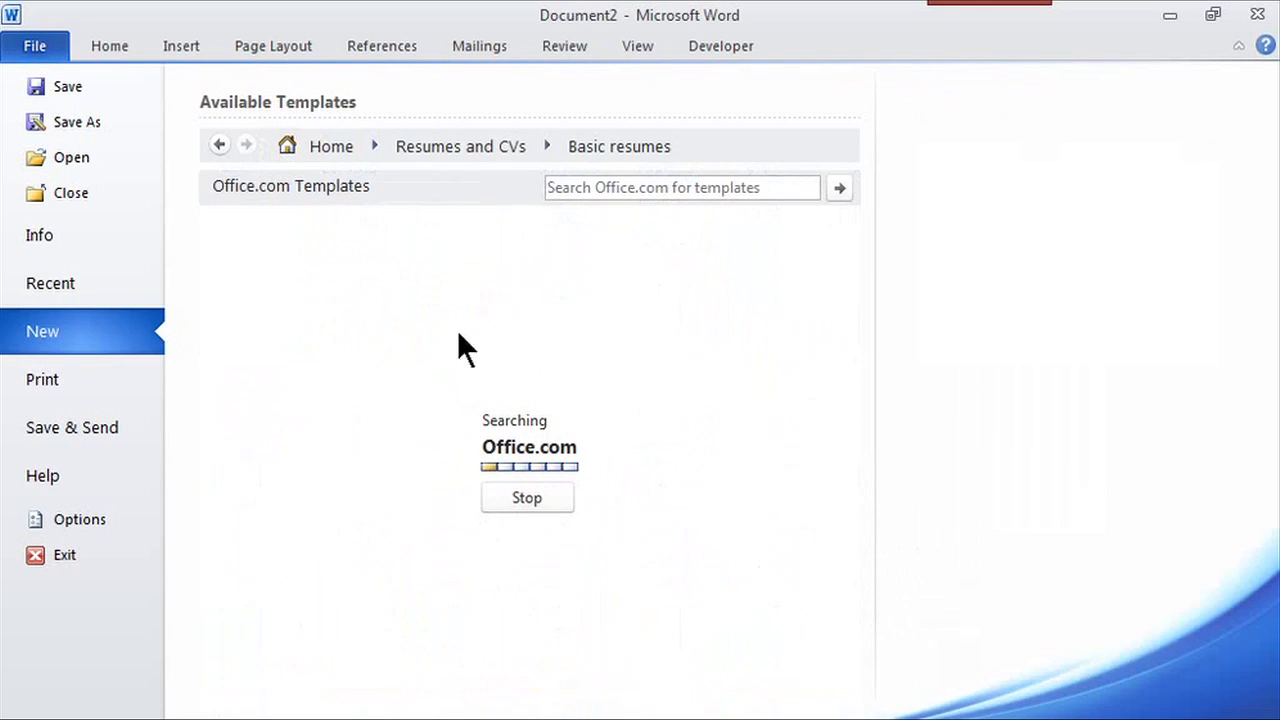
mouse_move(450, 610)
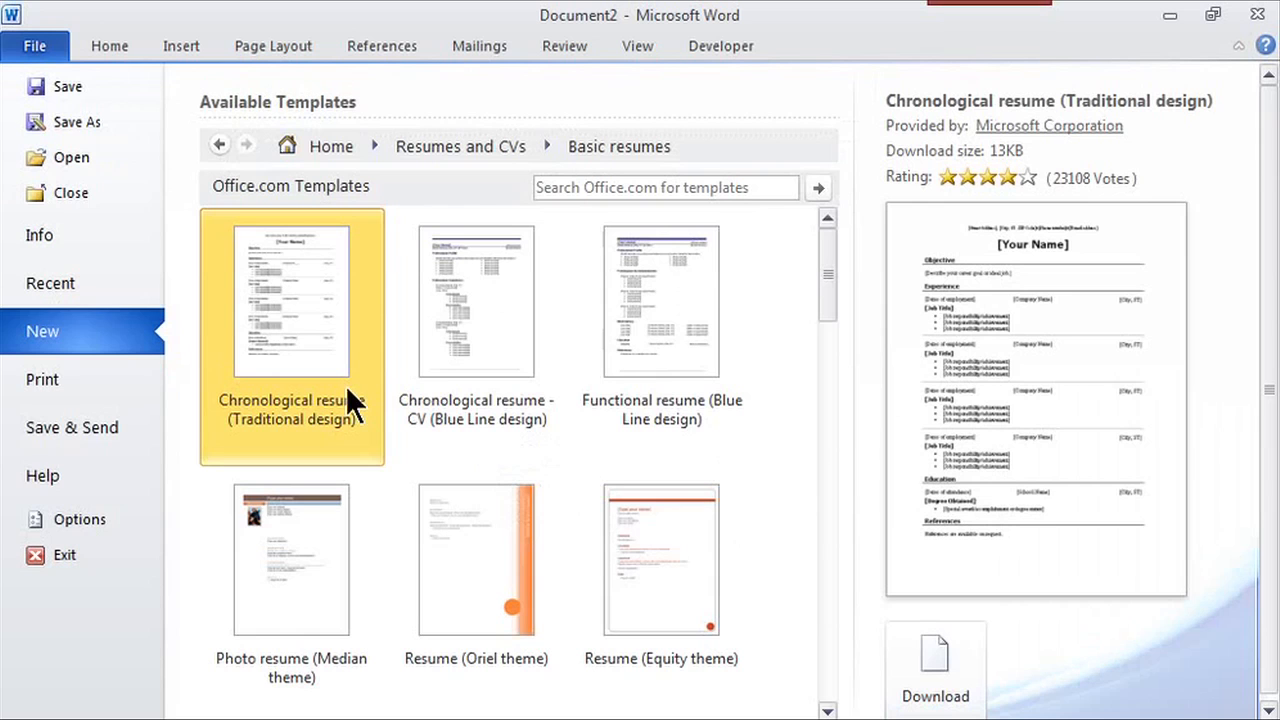
mouse_move(284, 310)
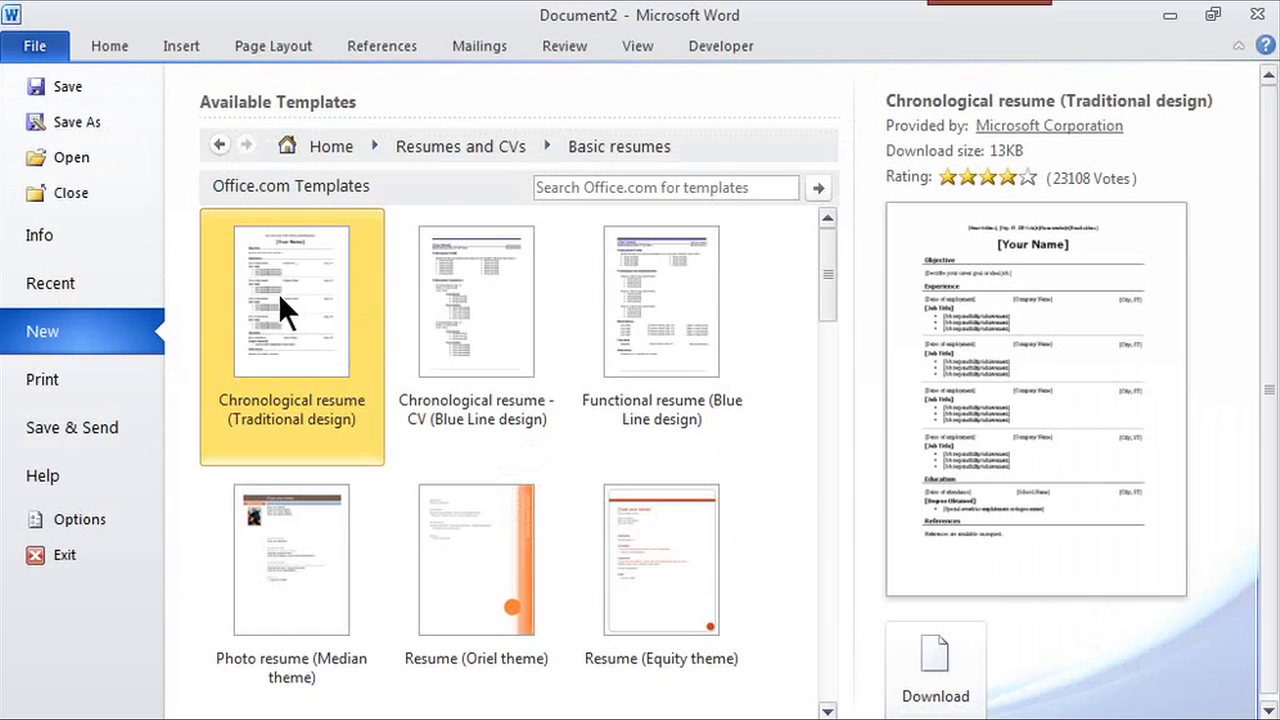
mouse_move(316, 316)
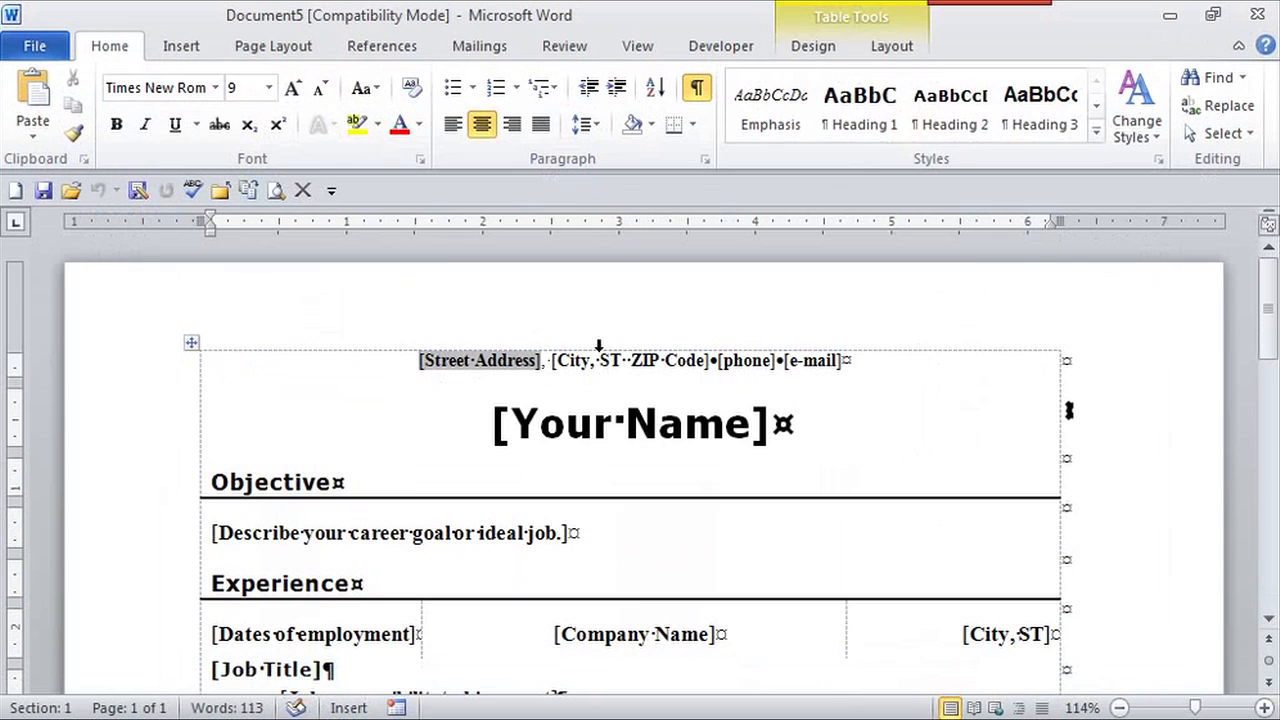
mouse_move(596, 418)
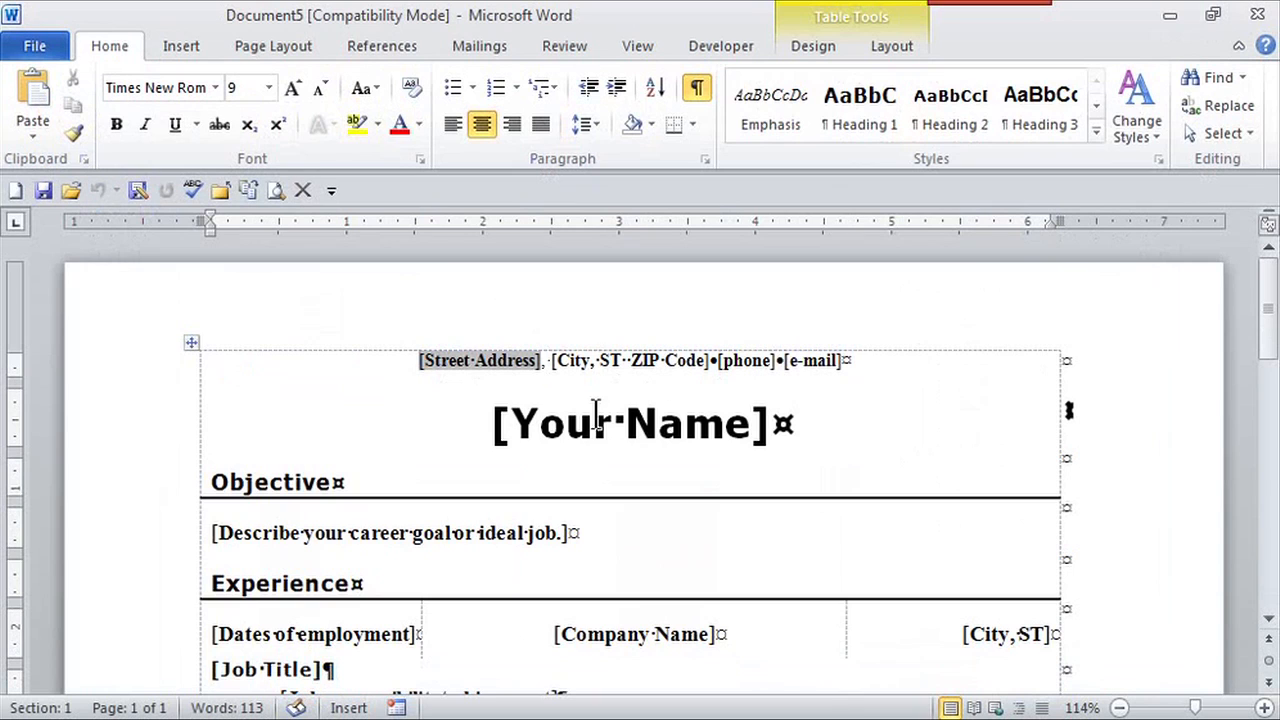
Select the whole [Your Name] placeholder at the top of the resume
triple_click(630, 424)
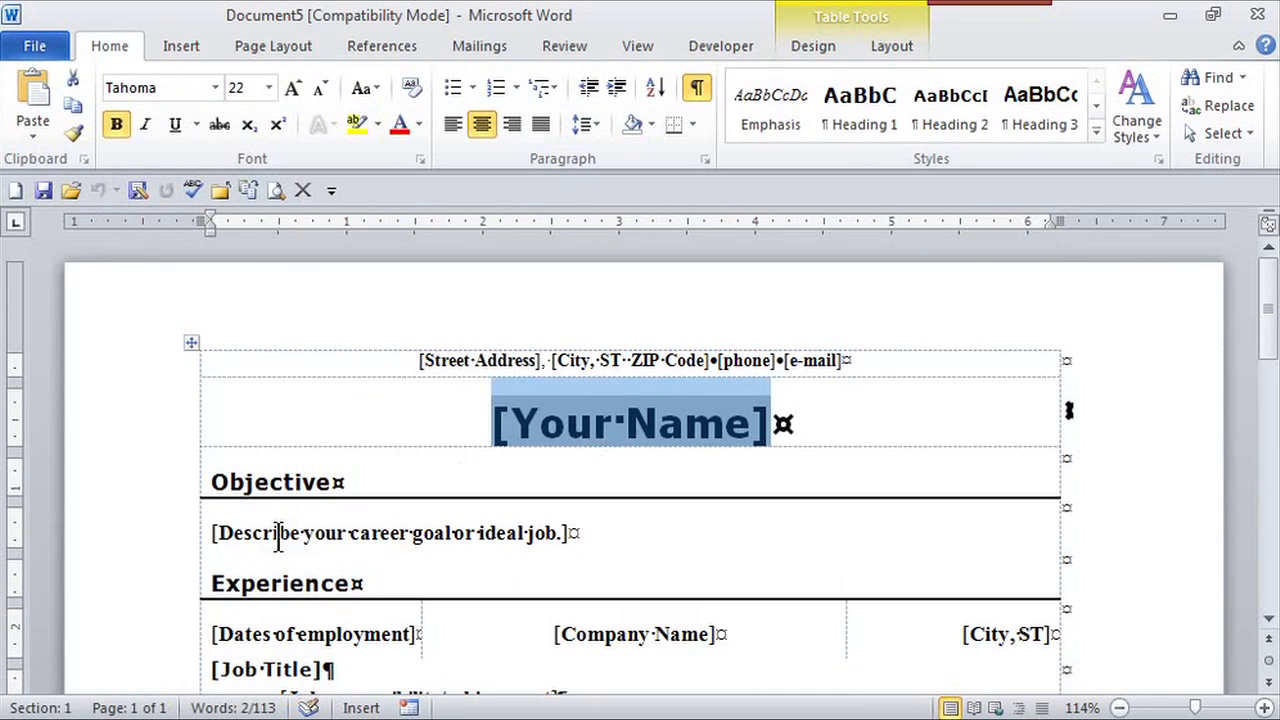